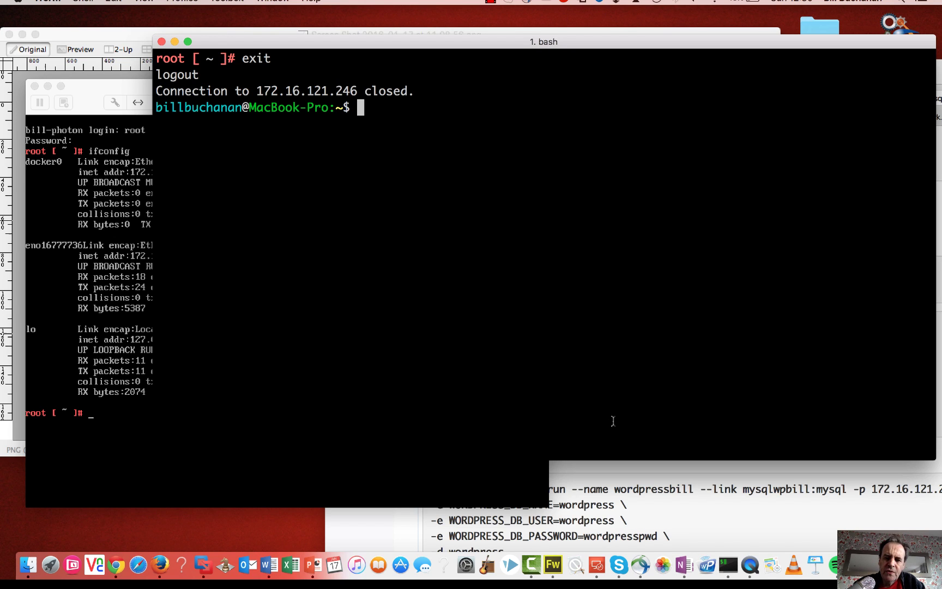
mouse_move(649, 492)
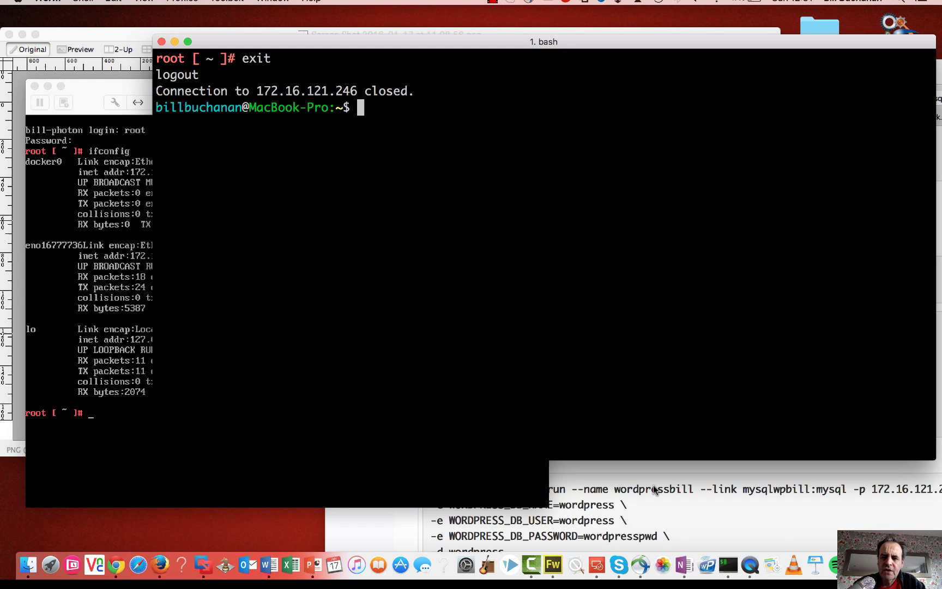
mouse_move(646, 488)
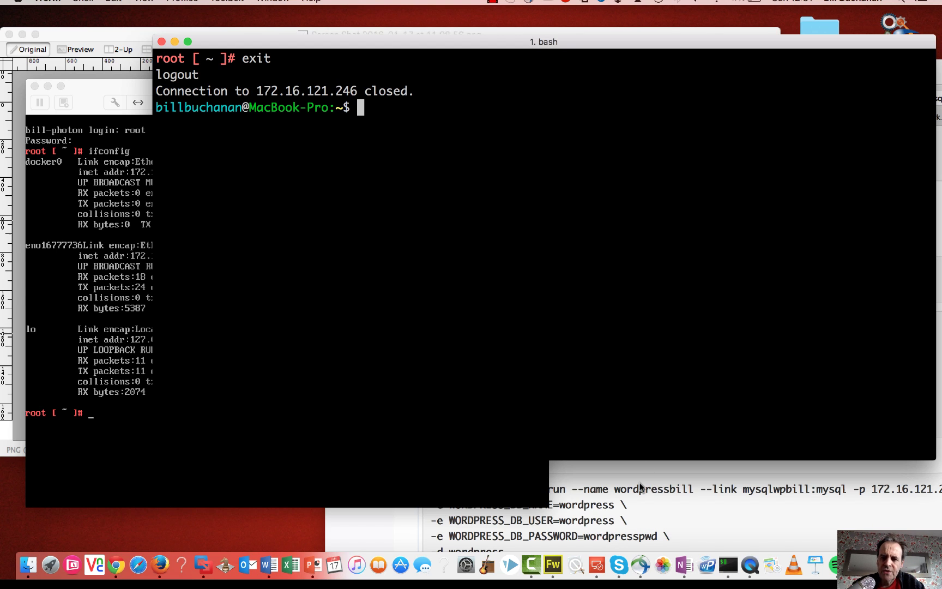
mouse_move(625, 494)
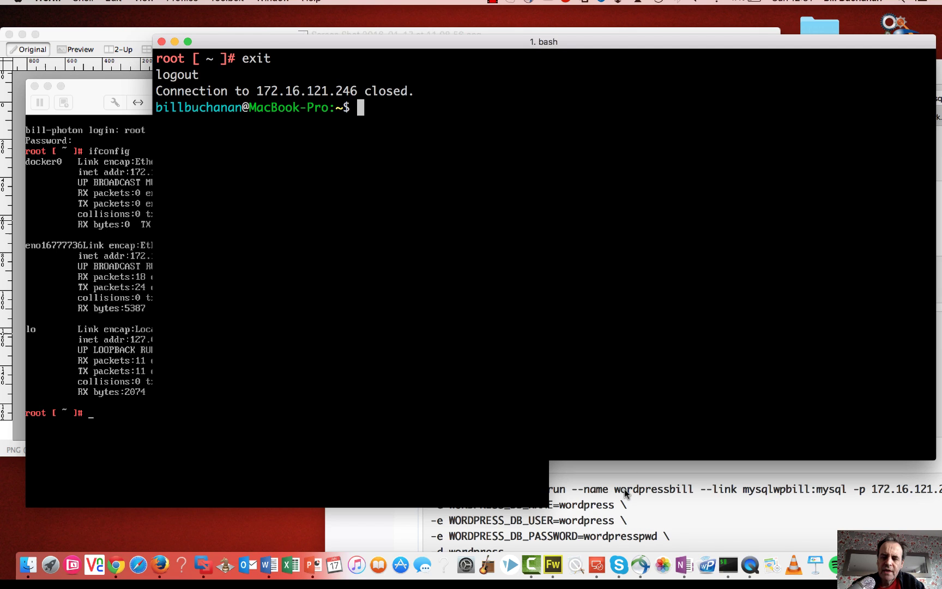
mouse_move(426, 215)
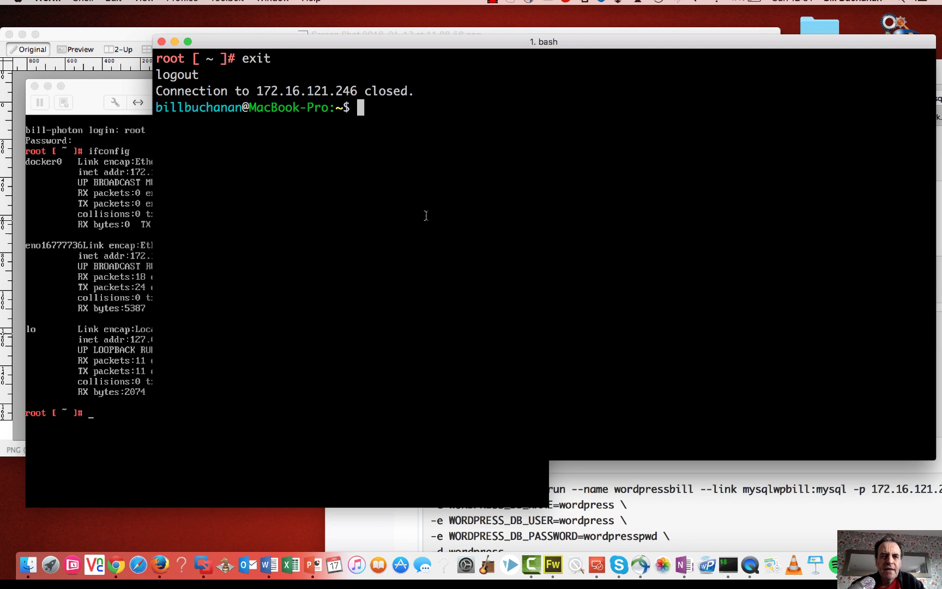
mouse_move(405, 157)
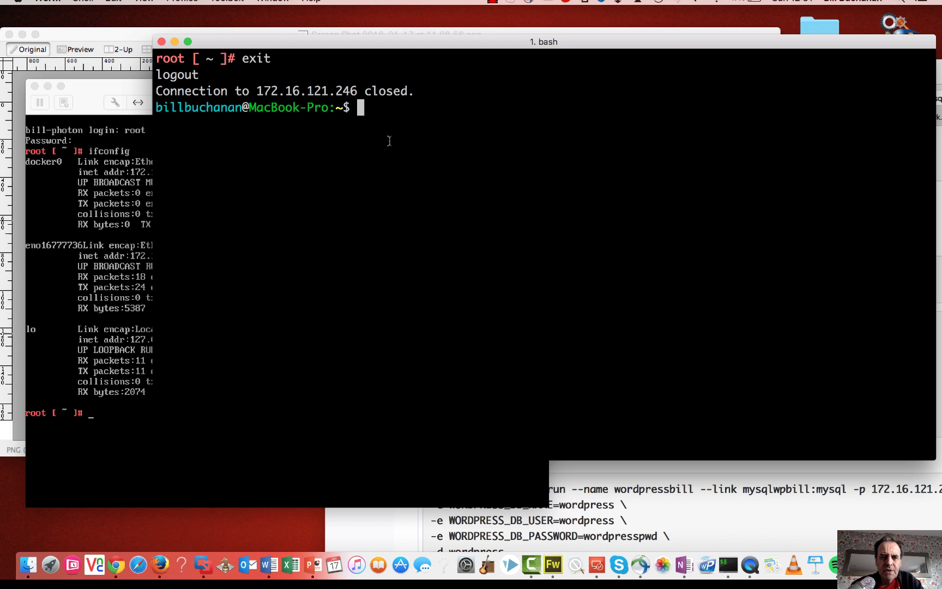
type("ssh root@172.16.121.246")
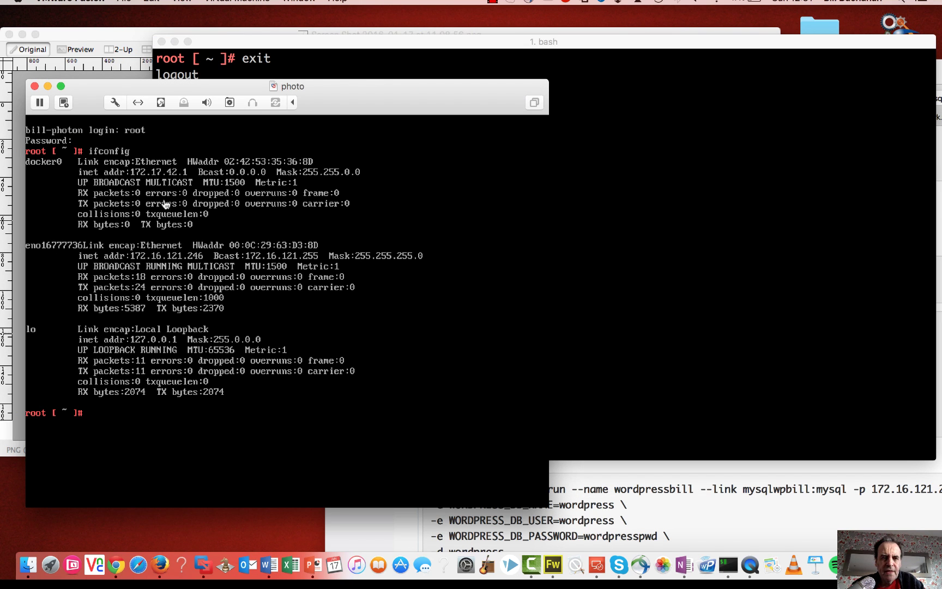
mouse_move(328, 169)
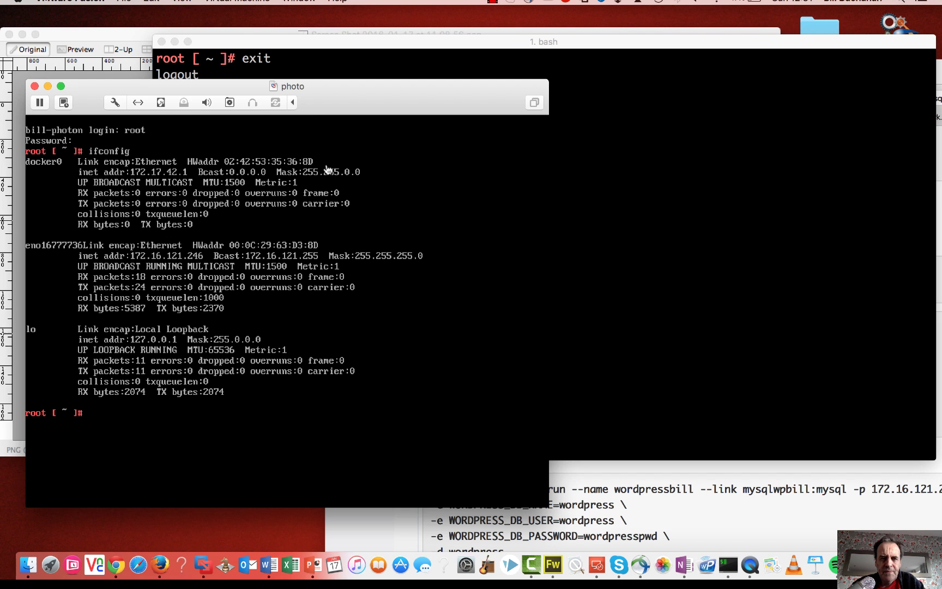
Log in over SSH as root to 172.16.121.246
type("ssh root@172.16.121.246")
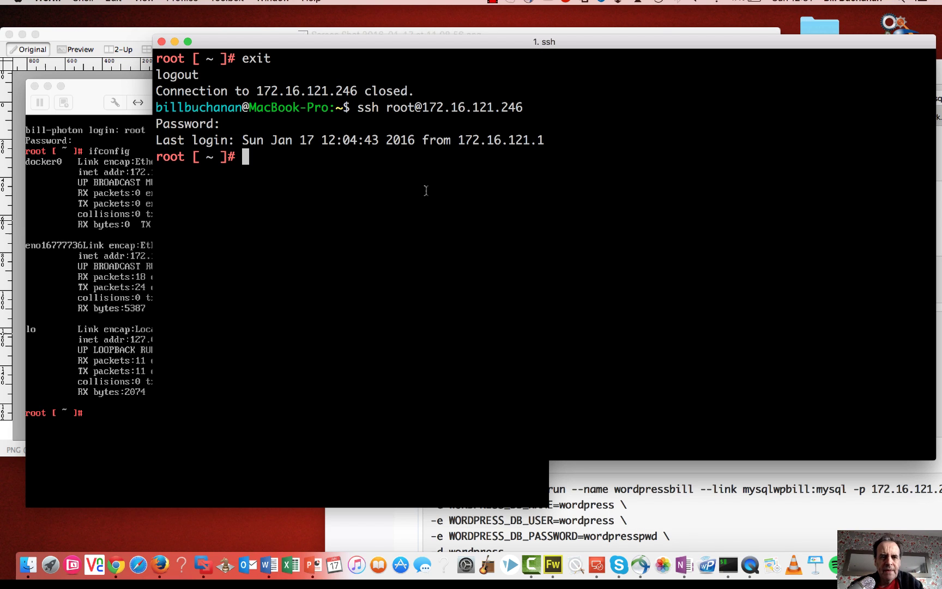
mouse_move(682, 423)
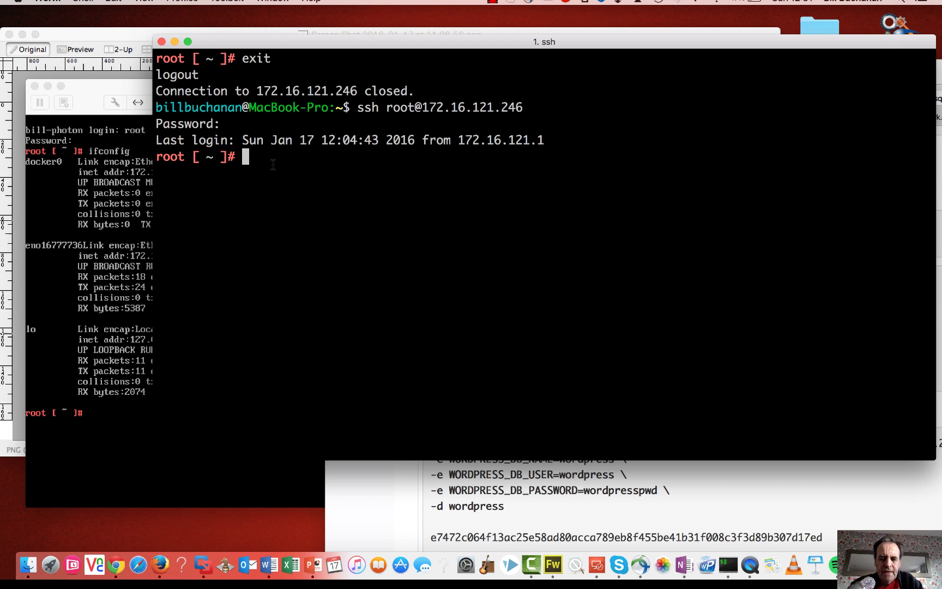
Pull the wordpress:latest and mysql:latest images, then list the Docker images
right_click(273, 159)
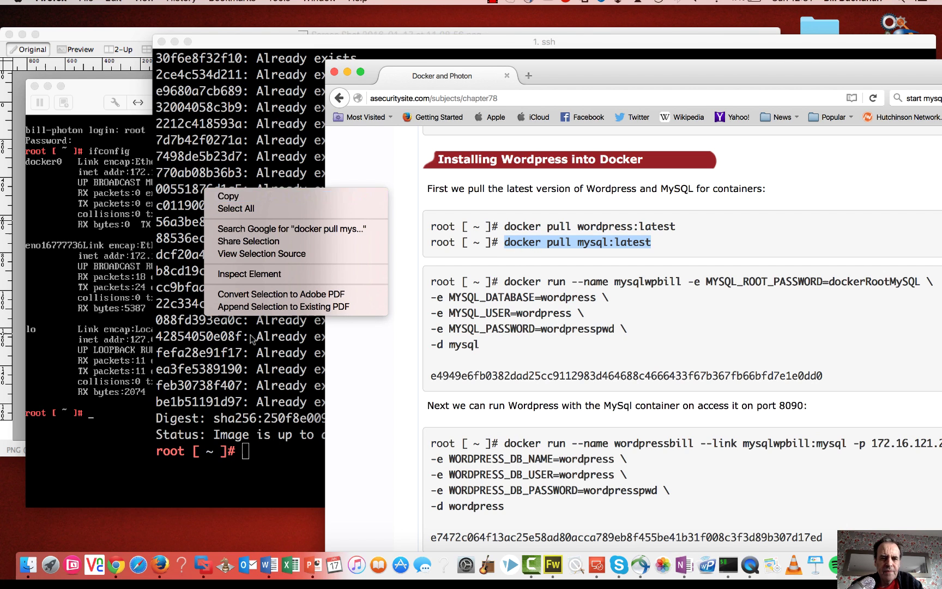
left_click(540, 41)
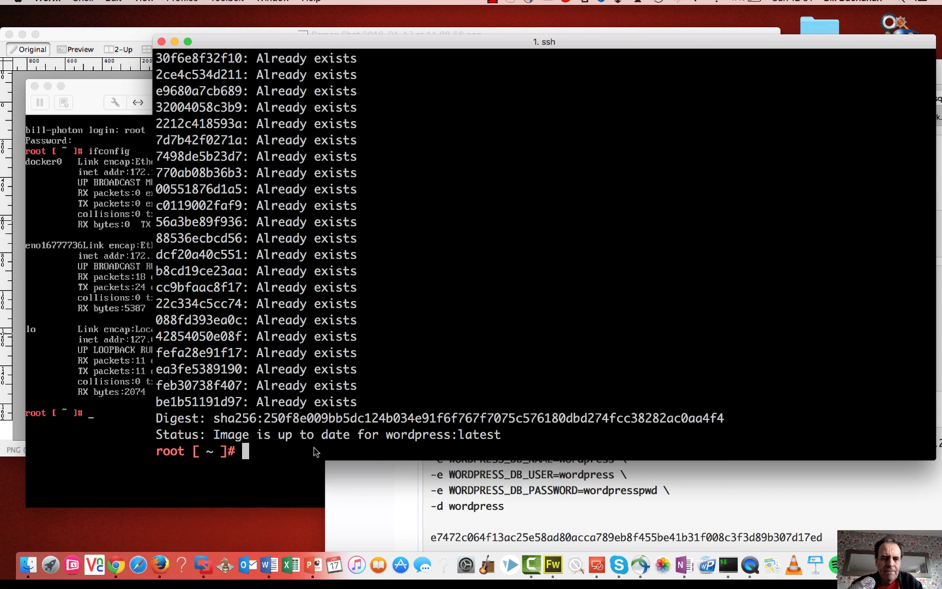
type("docker pull mysql:latest")
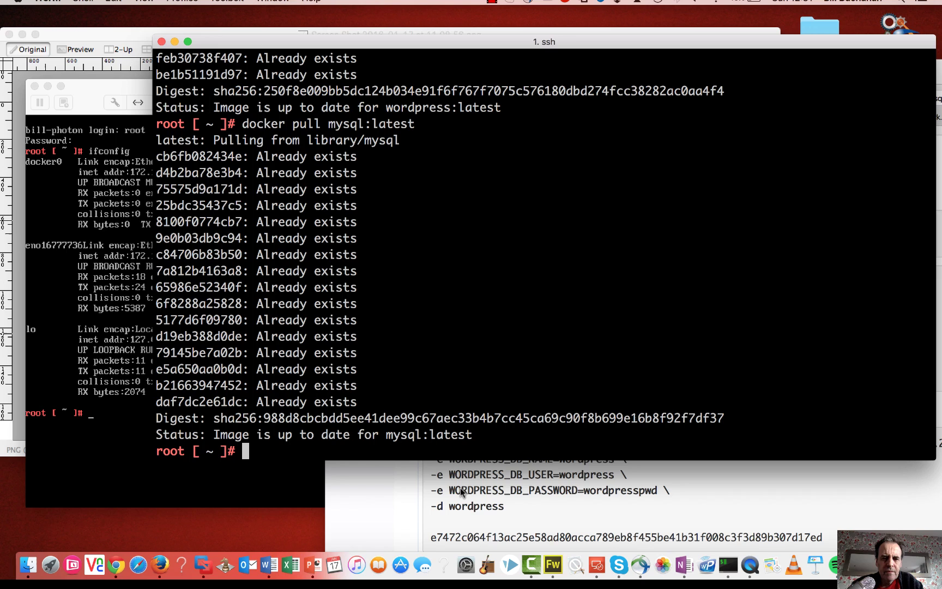
type("d")
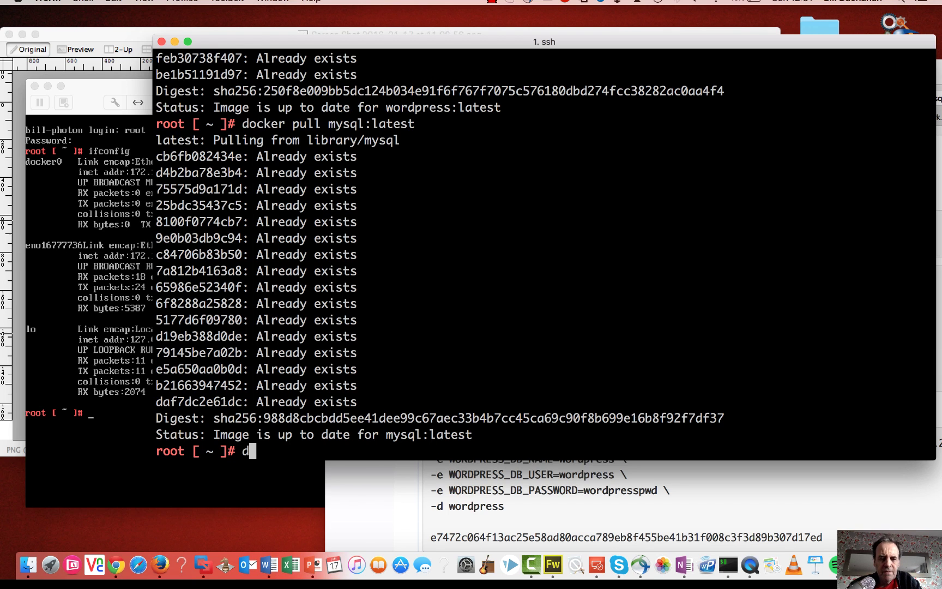
type("ocker images")
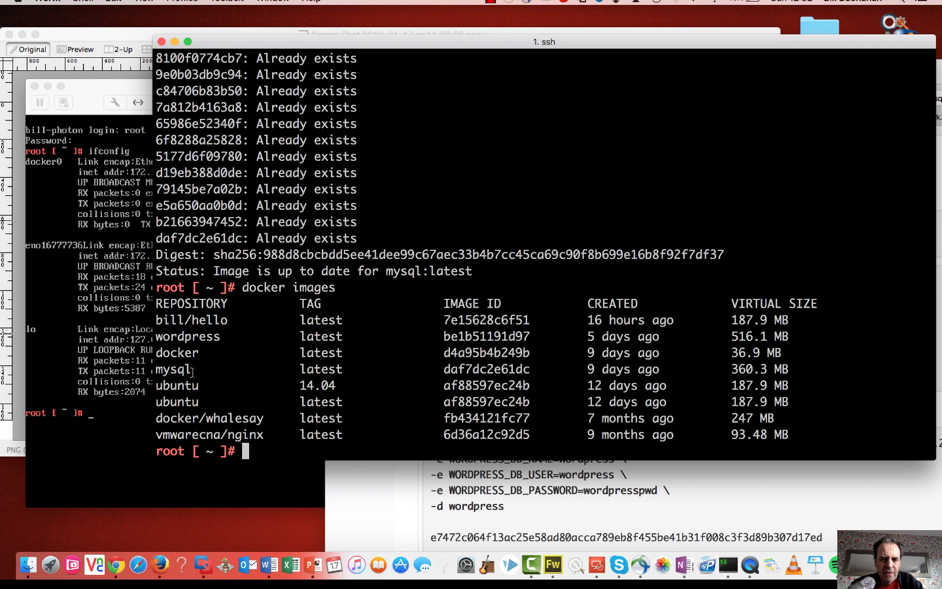
Select the docker run mysql command block in the tutorial for copying
double_click(173, 369)
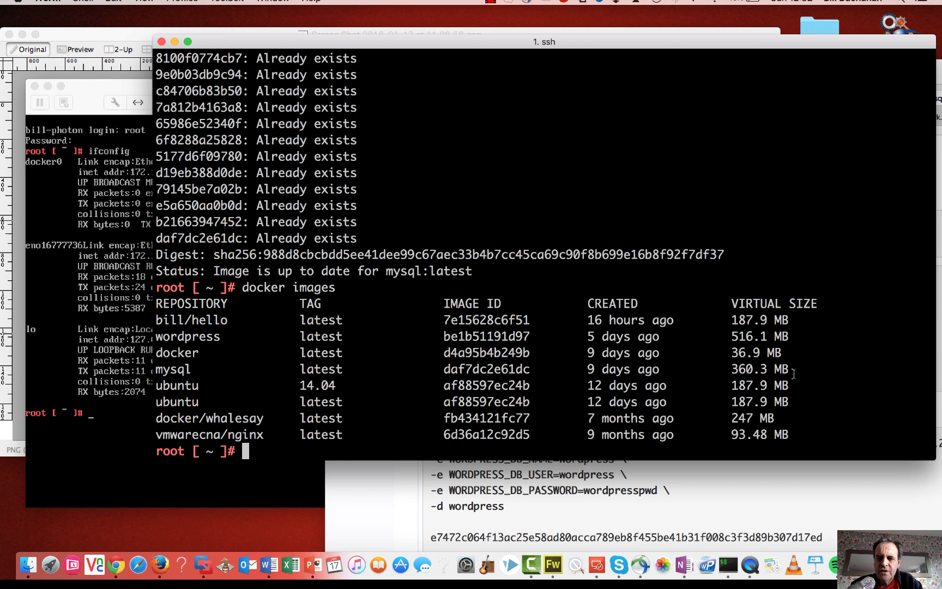
double_click(760, 370)
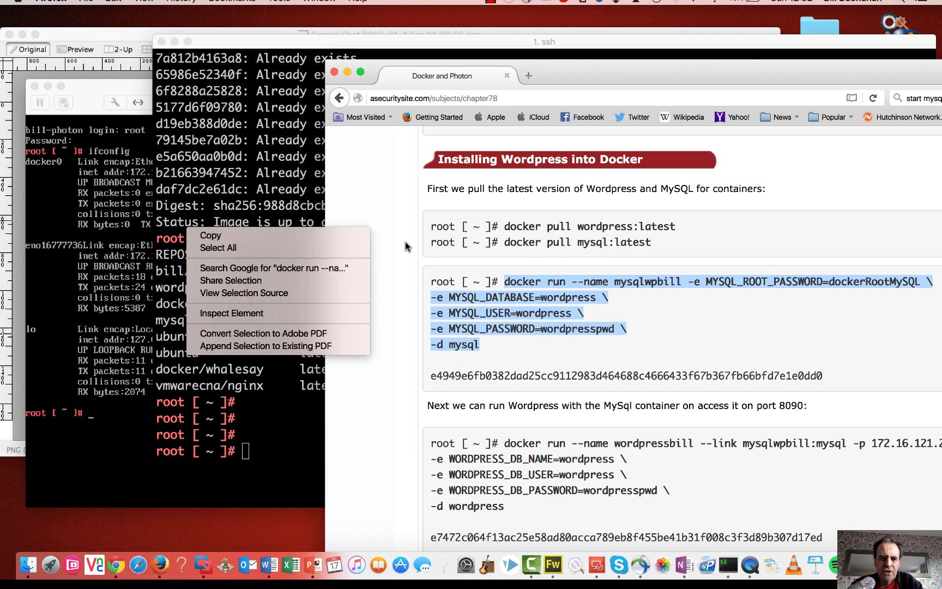
Paste the MySQL run command, remove the conflicting old containers, and retype the command
left_click(544, 41)
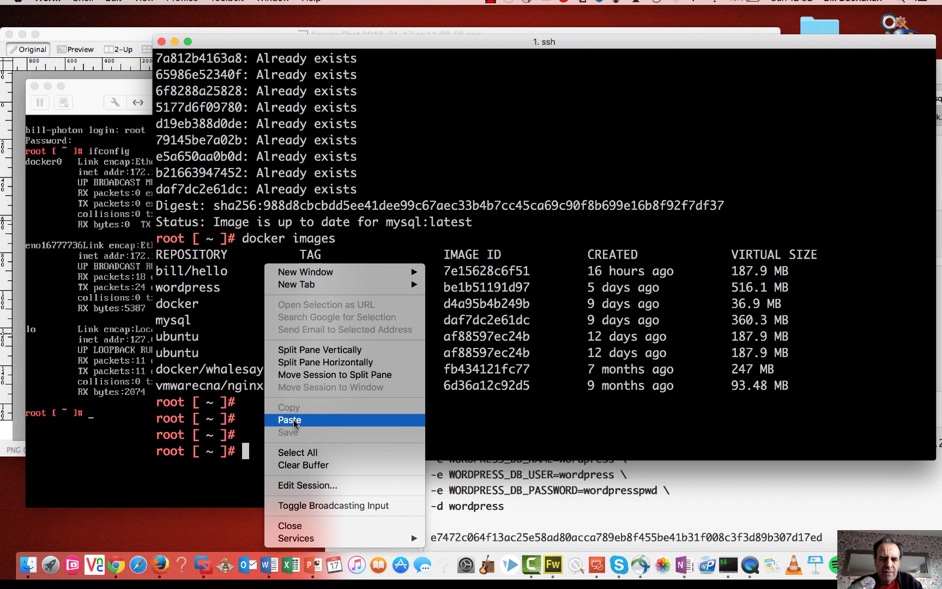
left_click(289, 419)
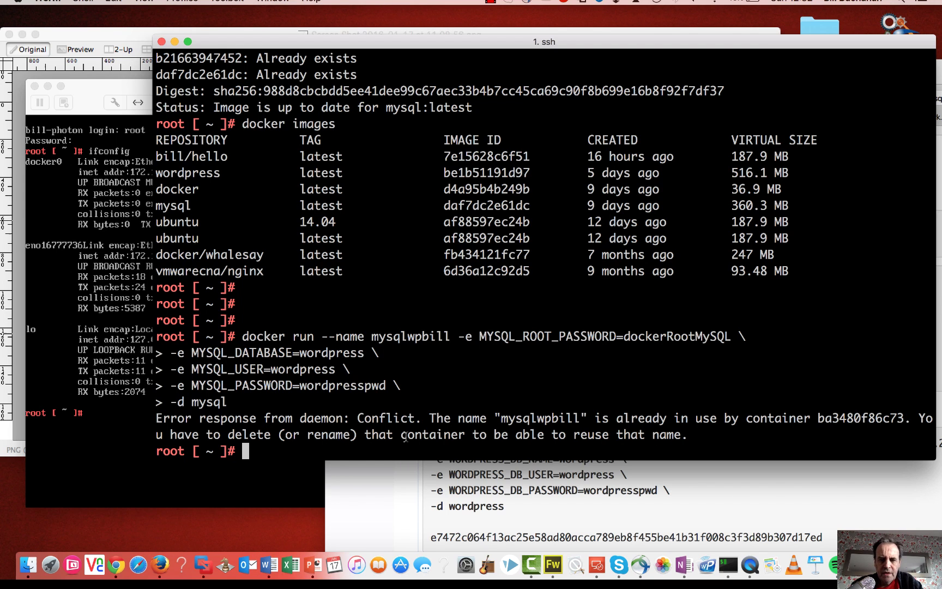
type("docker pull mysql:latest")
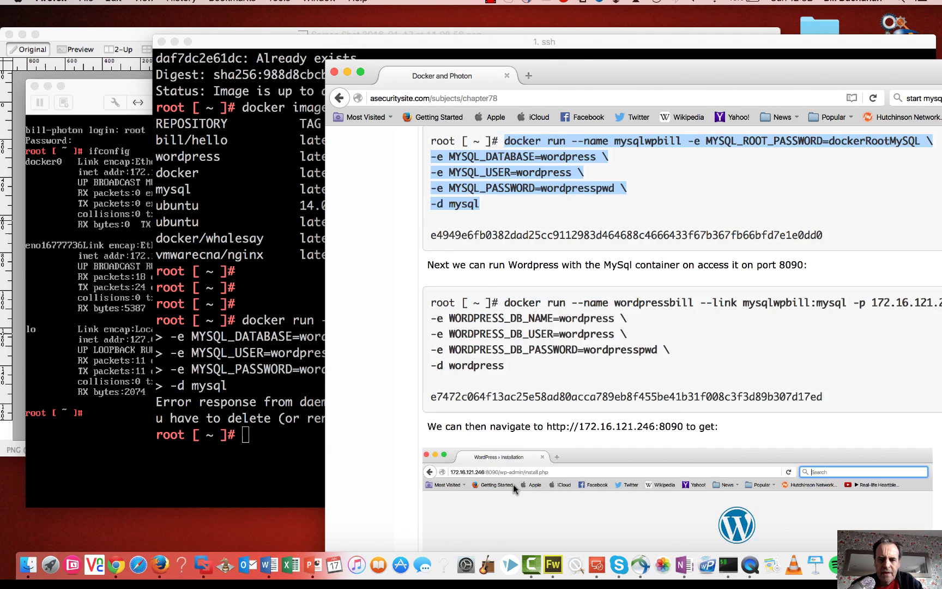
scroll("down", 3)
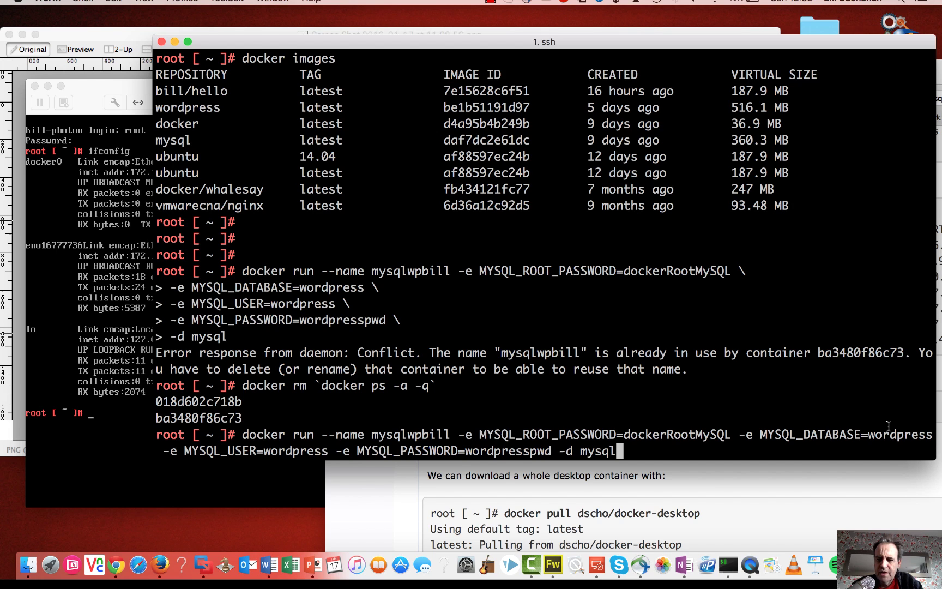
mouse_move(279, 453)
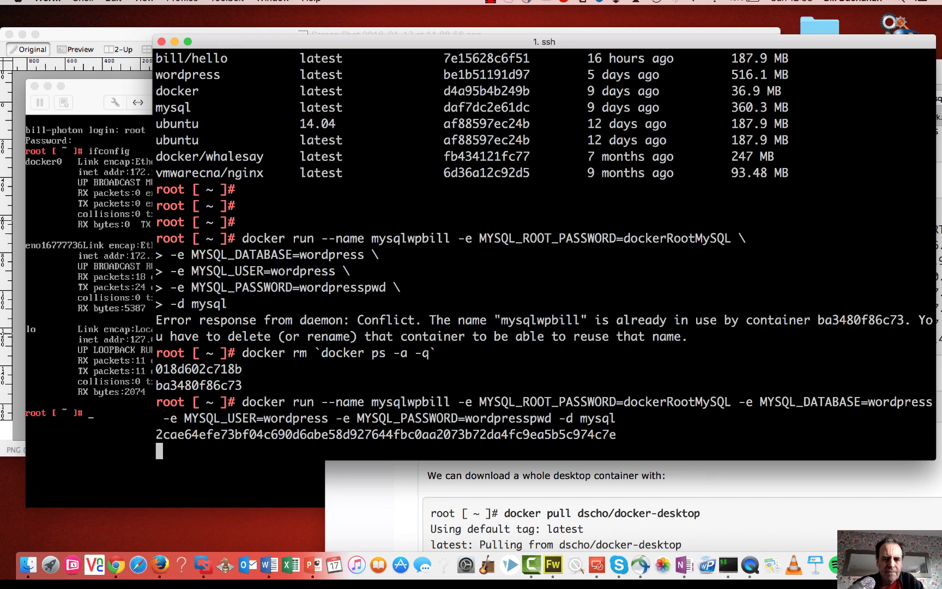
Run docker ps to confirm the mysqlwpbill container is running
type("docker ps")
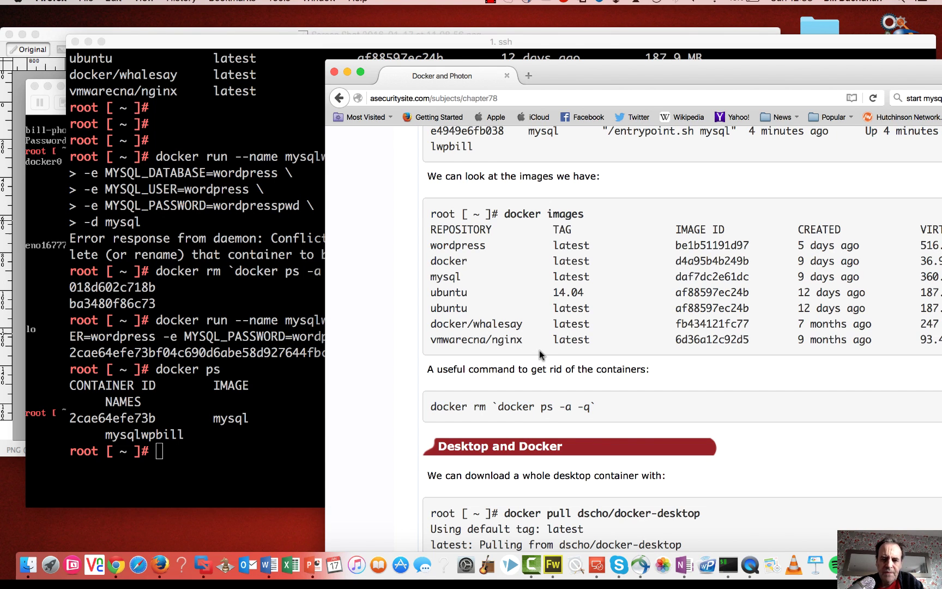
mouse_move(394, 470)
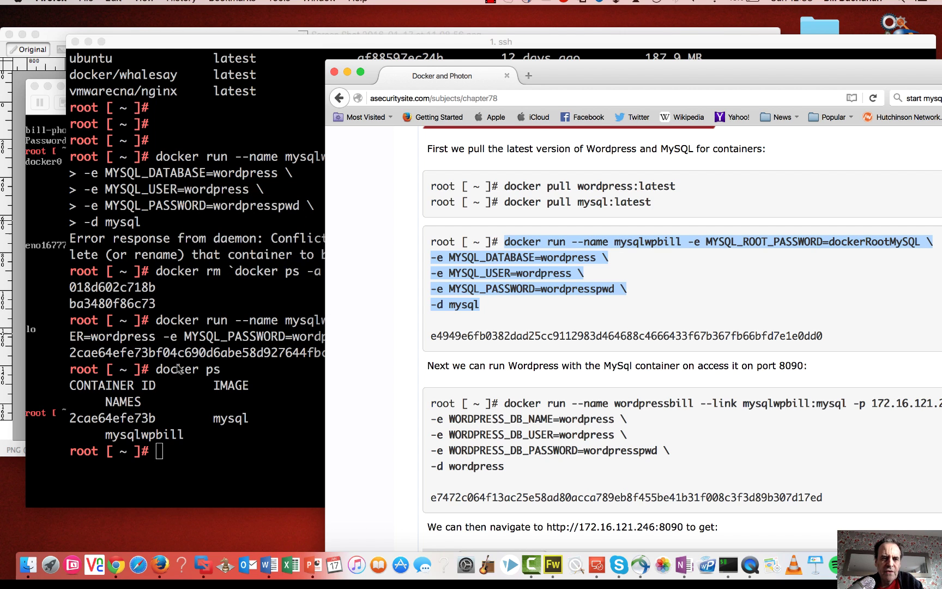
Paste and rerun the multi-line MySQL run command, then select the WordPress run command
right_click(178, 369)
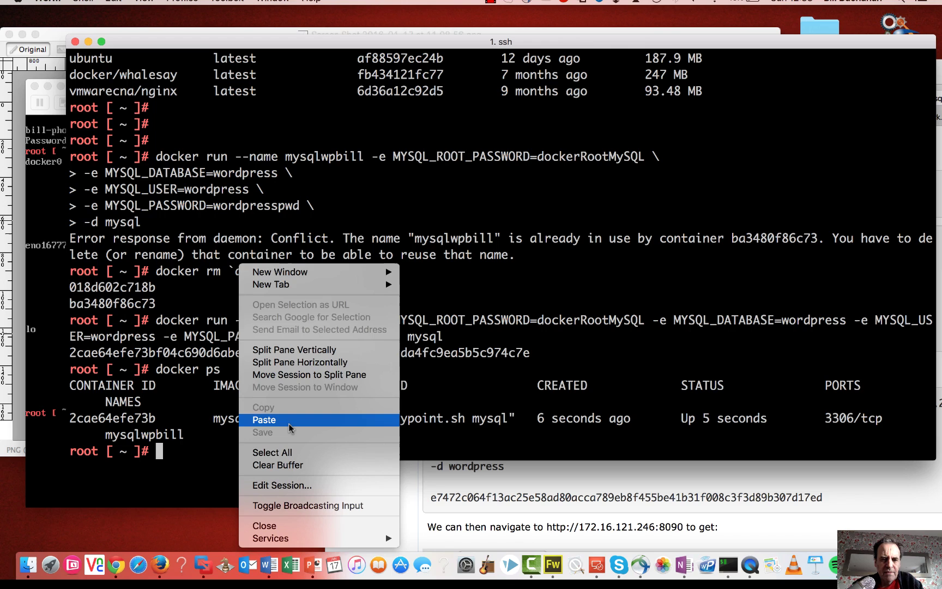
left_click(264, 419)
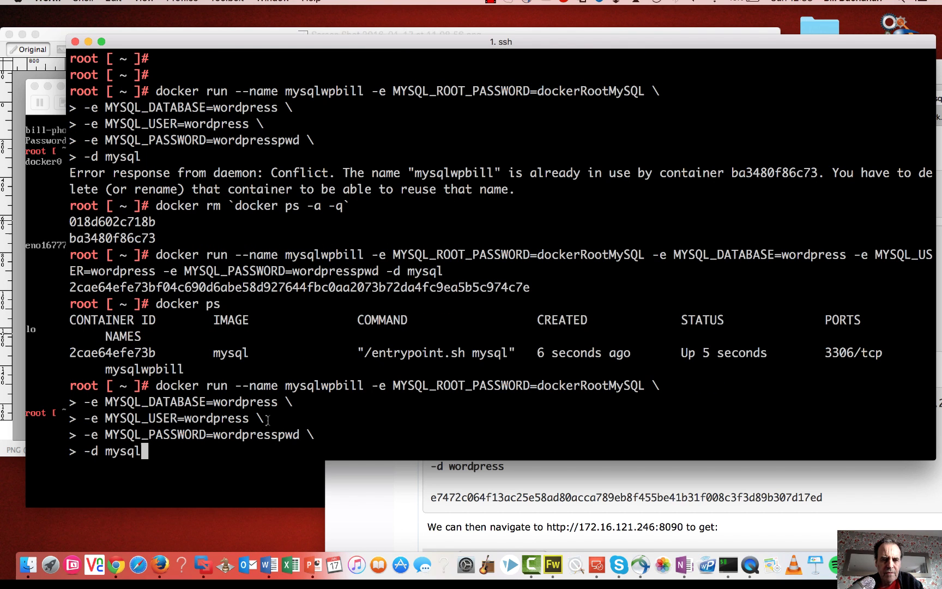
mouse_move(300, 386)
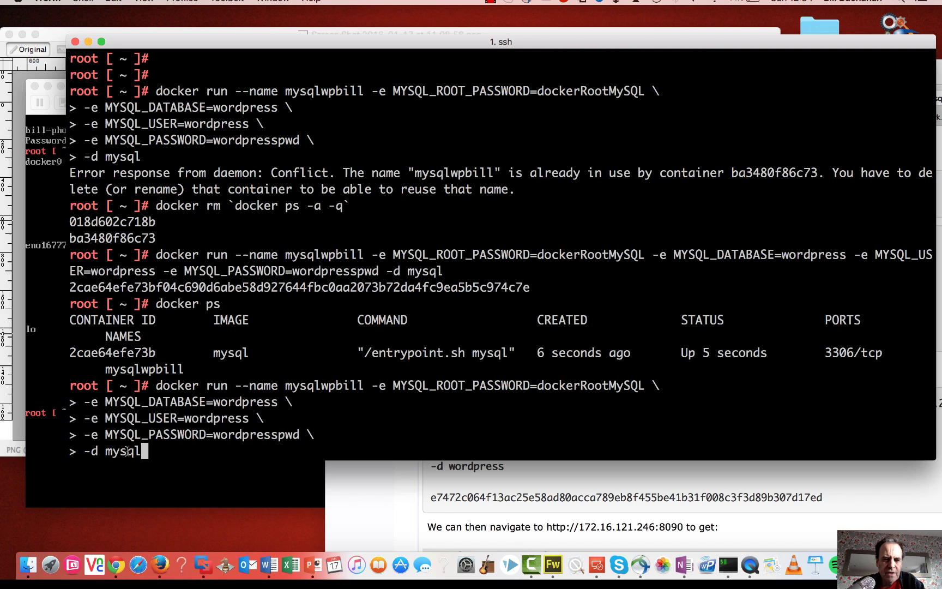
mouse_move(430, 475)
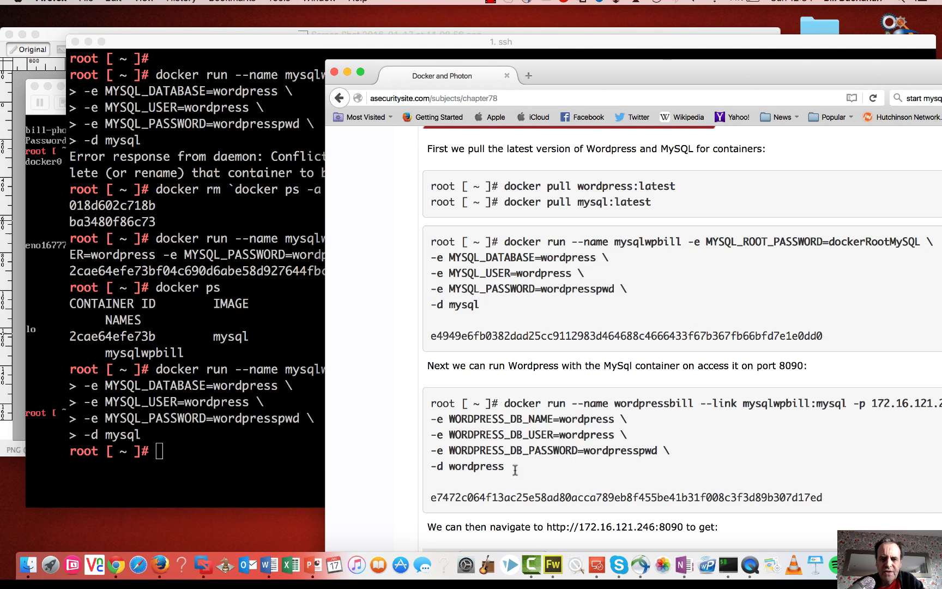
left_click_drag(505, 403, 505, 466)
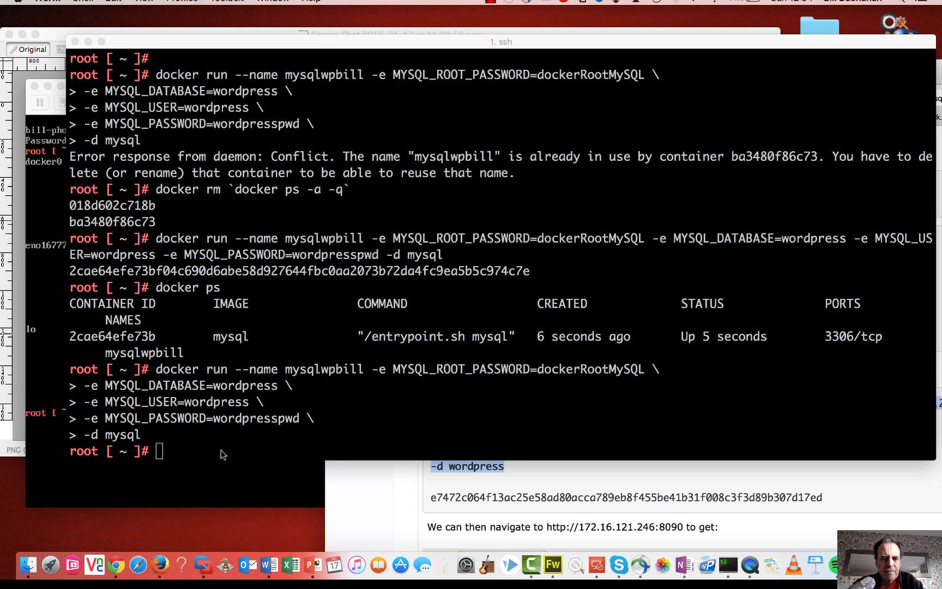
Paste the WordPress run command linking mysqlwpbill and publishing port 8090
right_click(223, 452)
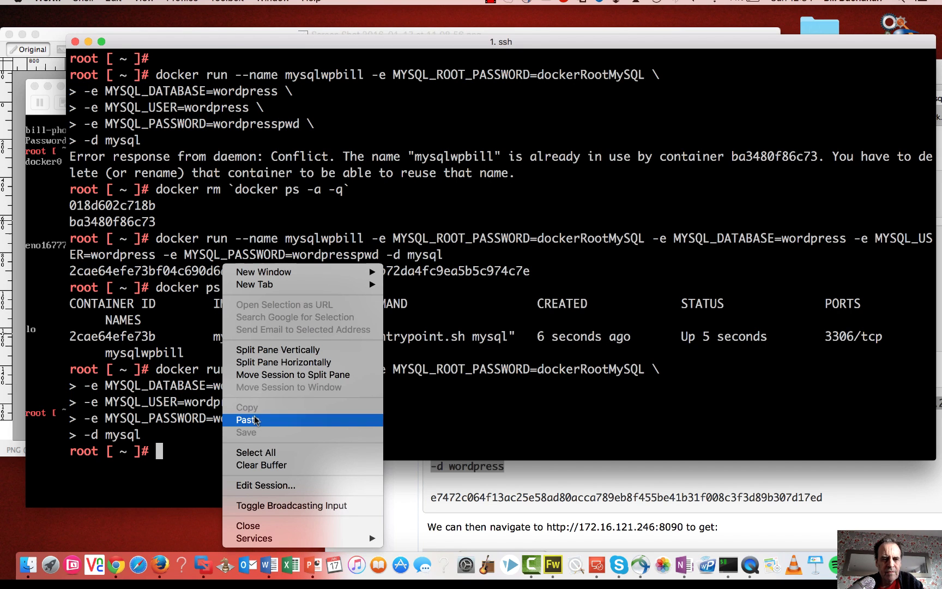
left_click(247, 420)
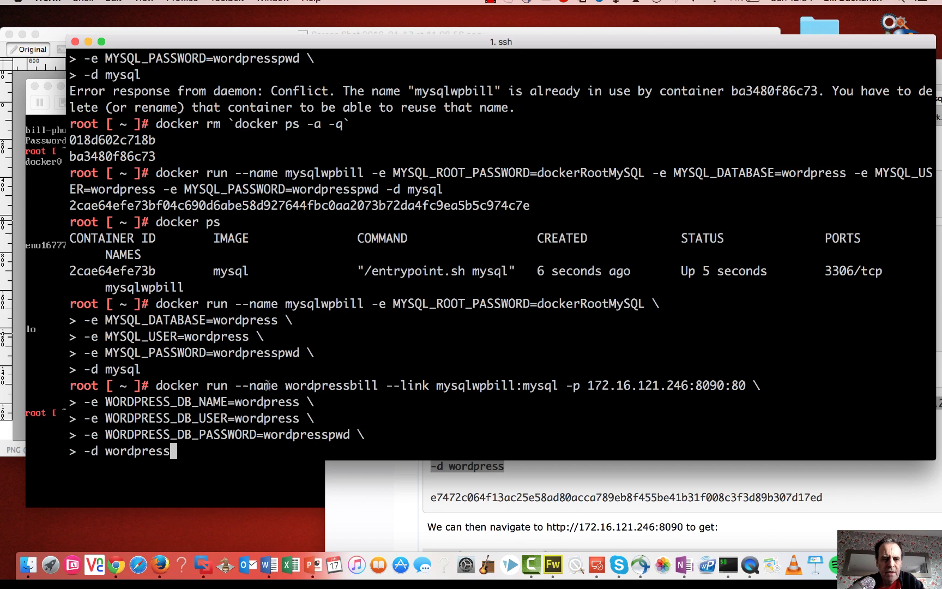
mouse_move(380, 384)
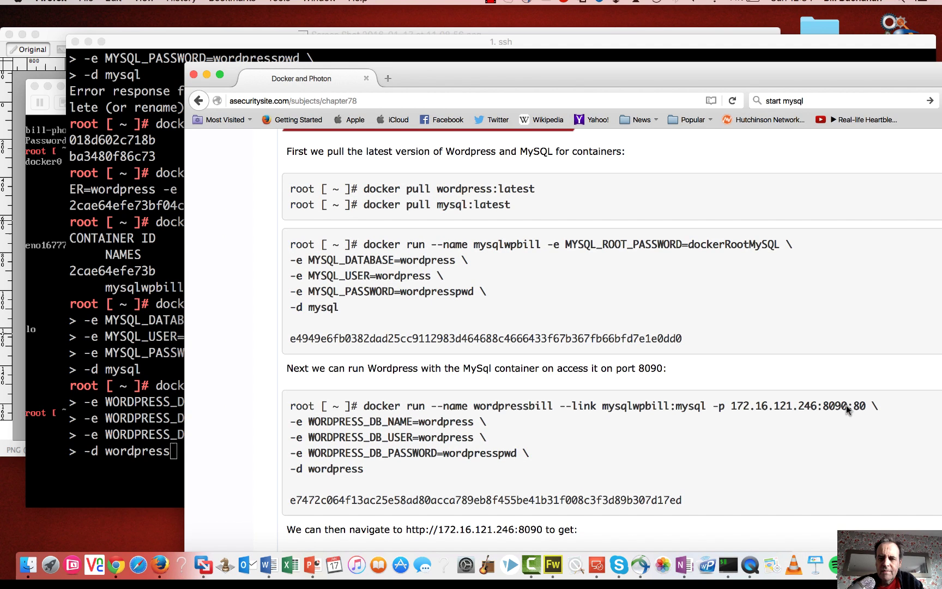
Start the wordpressbill container and load 172.16.121.246:8090 in a new Firefox tab
left_click_drag(732, 405, 847, 405)
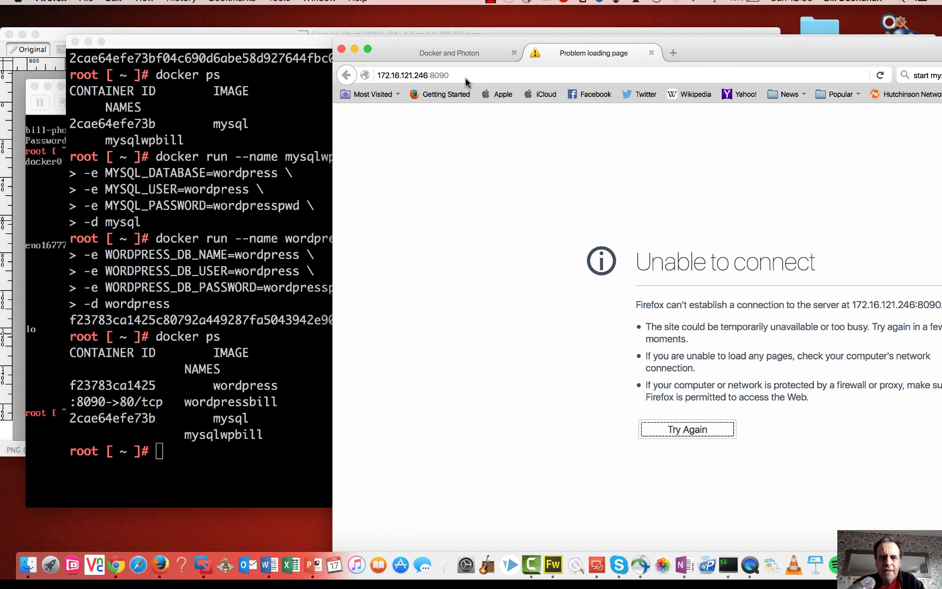
mouse_move(384, 73)
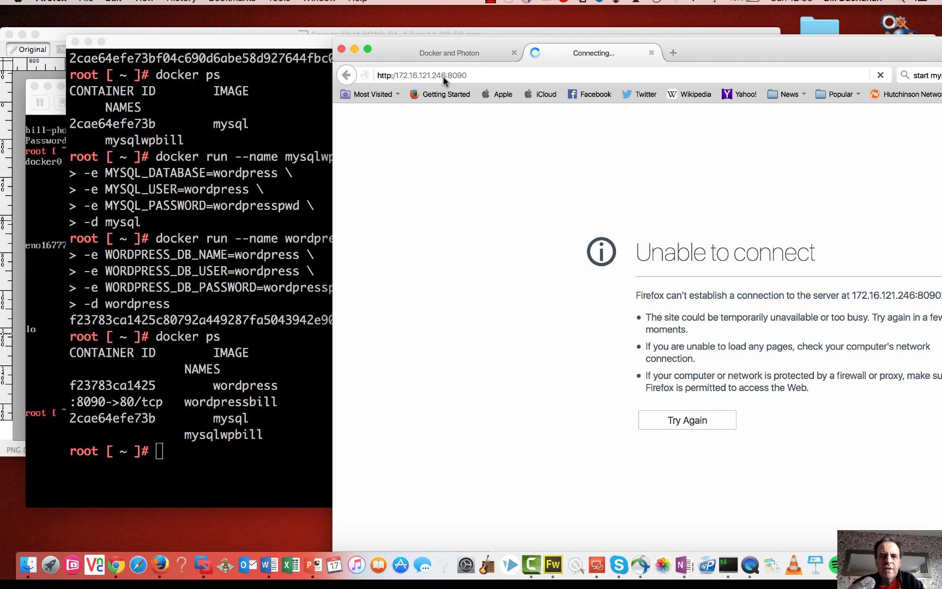
Reload the site on port 8090, choose English (UK), and continue the installer
left_click(493, 75)
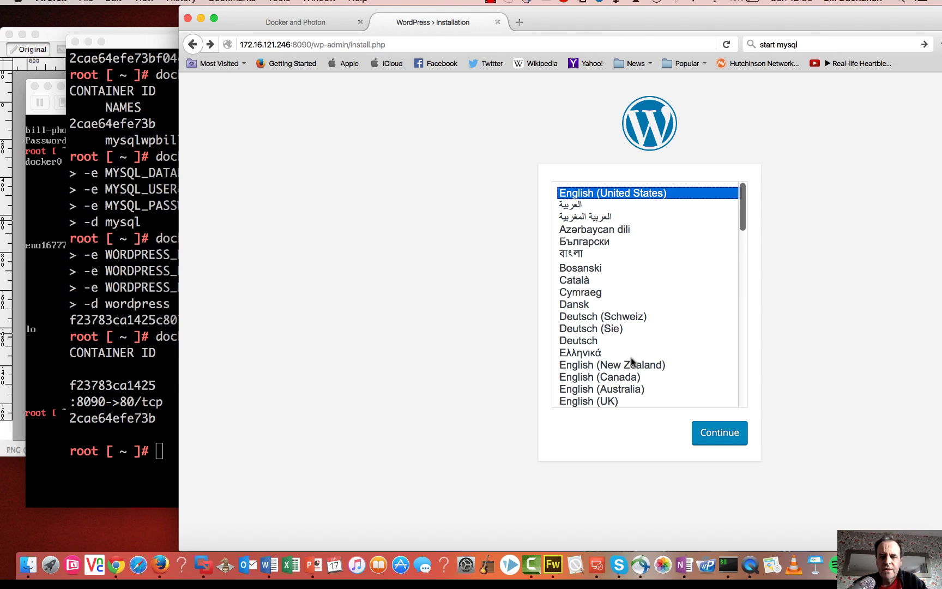
left_click(588, 401)
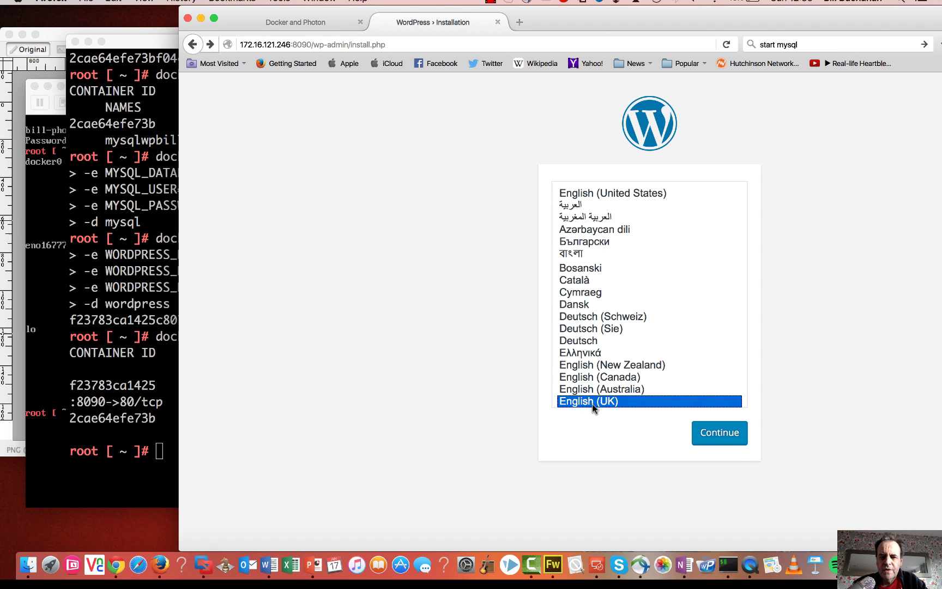
left_click(719, 432)
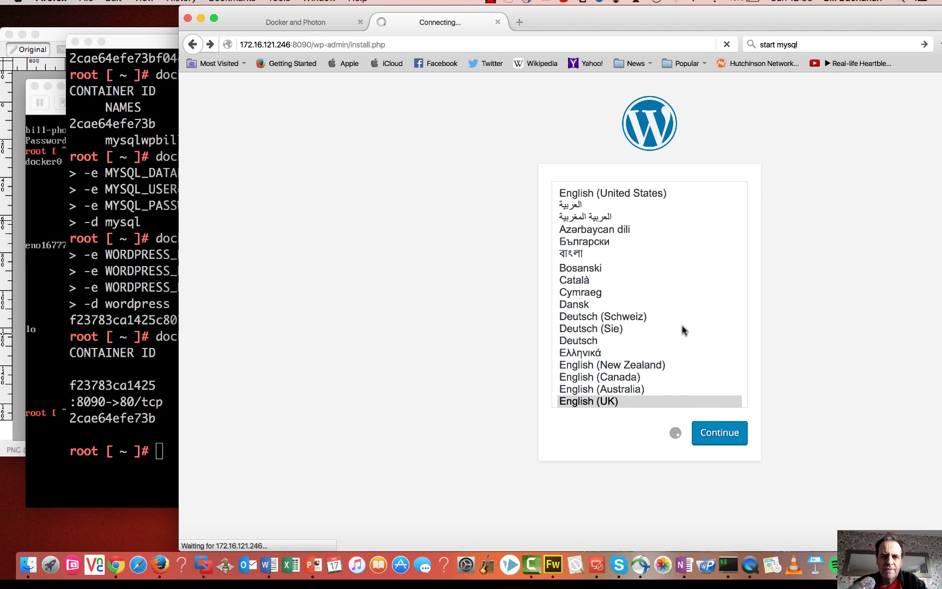
mouse_move(464, 99)
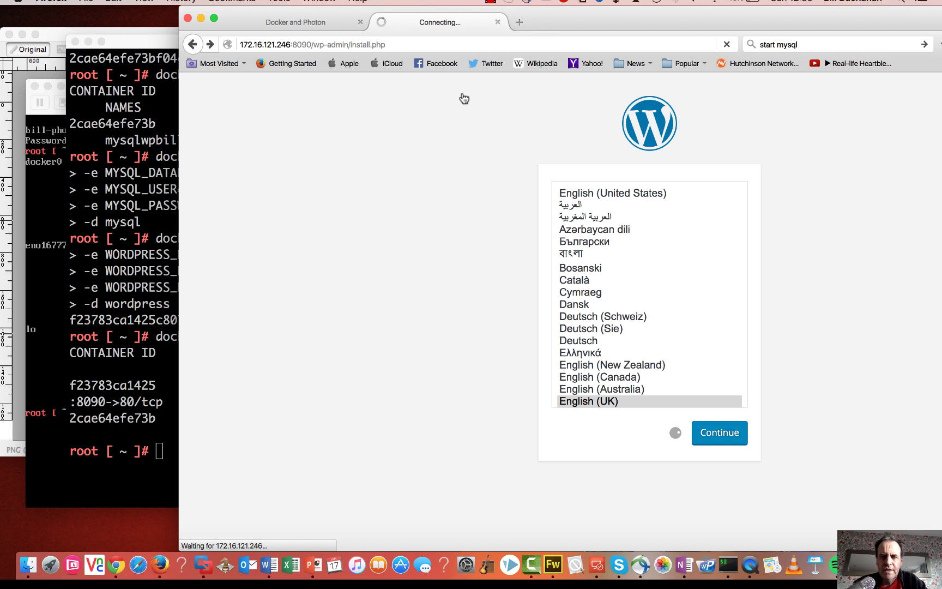
mouse_move(459, 159)
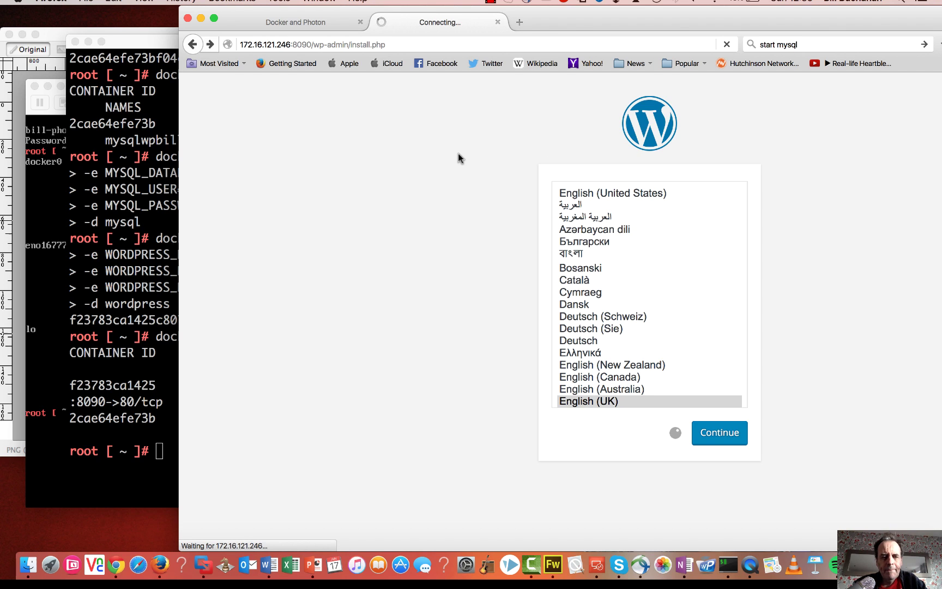
left_click(719, 432)
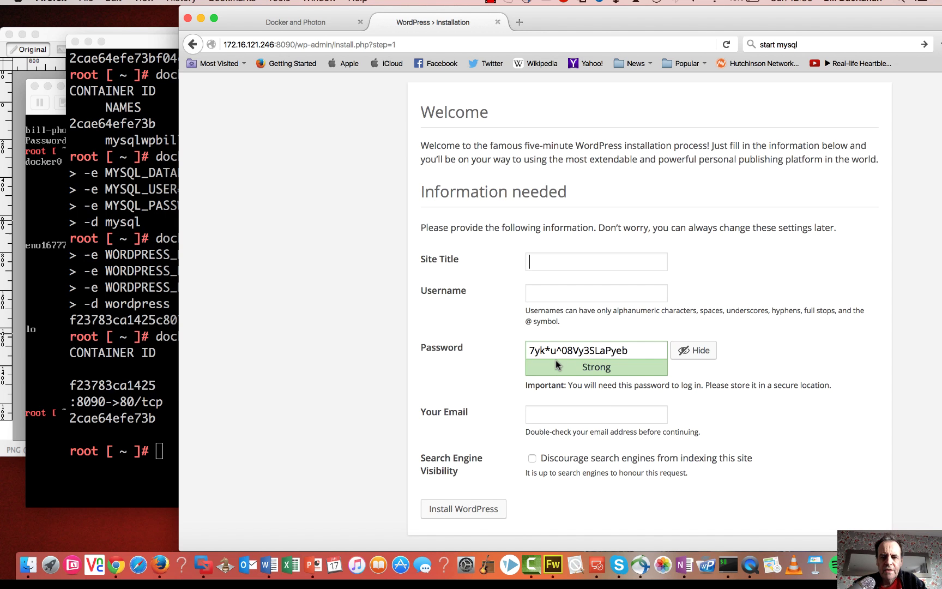
Return to the Docker and Photon tutorial and scroll to the images list and container-removal command
left_click(295, 22)
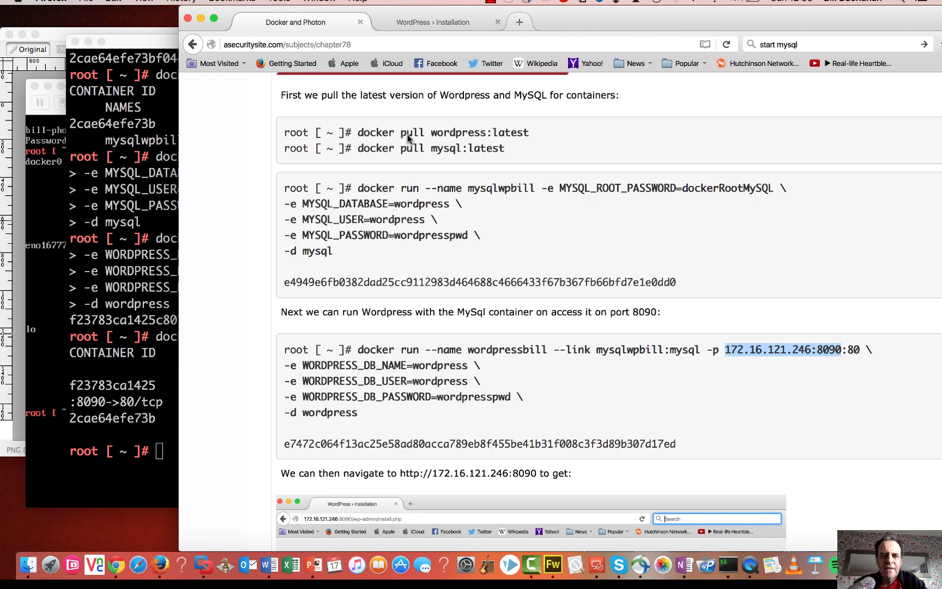
scroll("down", 3)
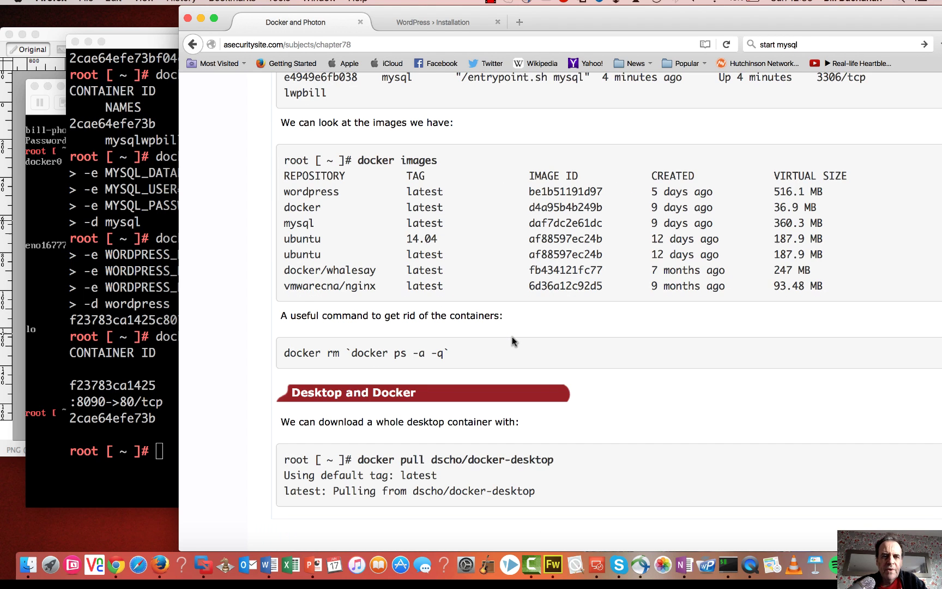
mouse_move(428, 430)
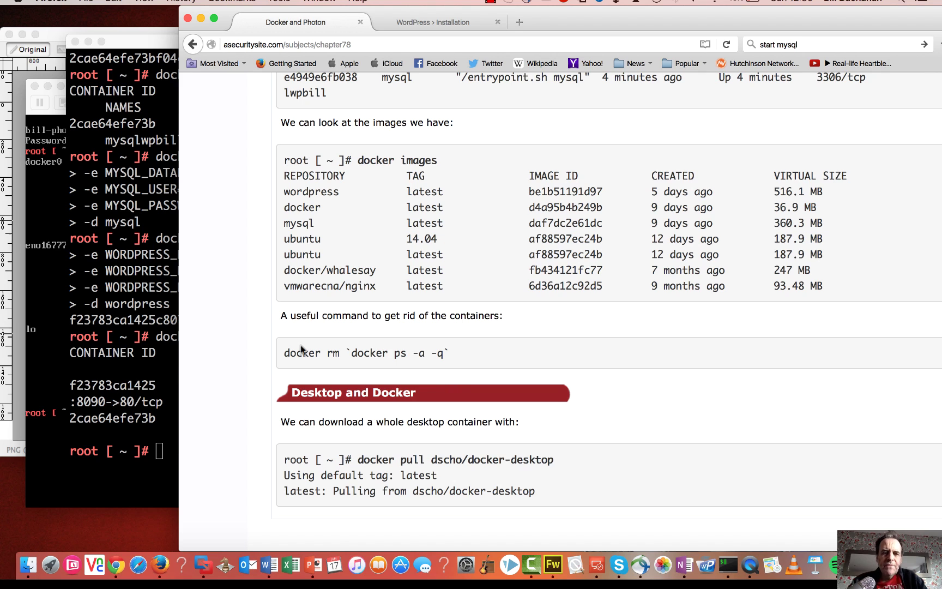
mouse_move(294, 344)
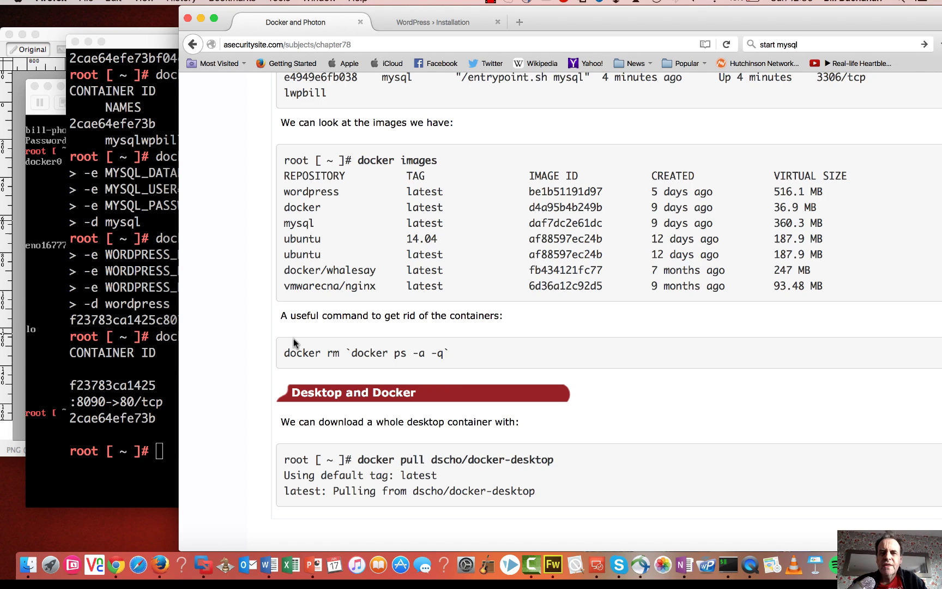